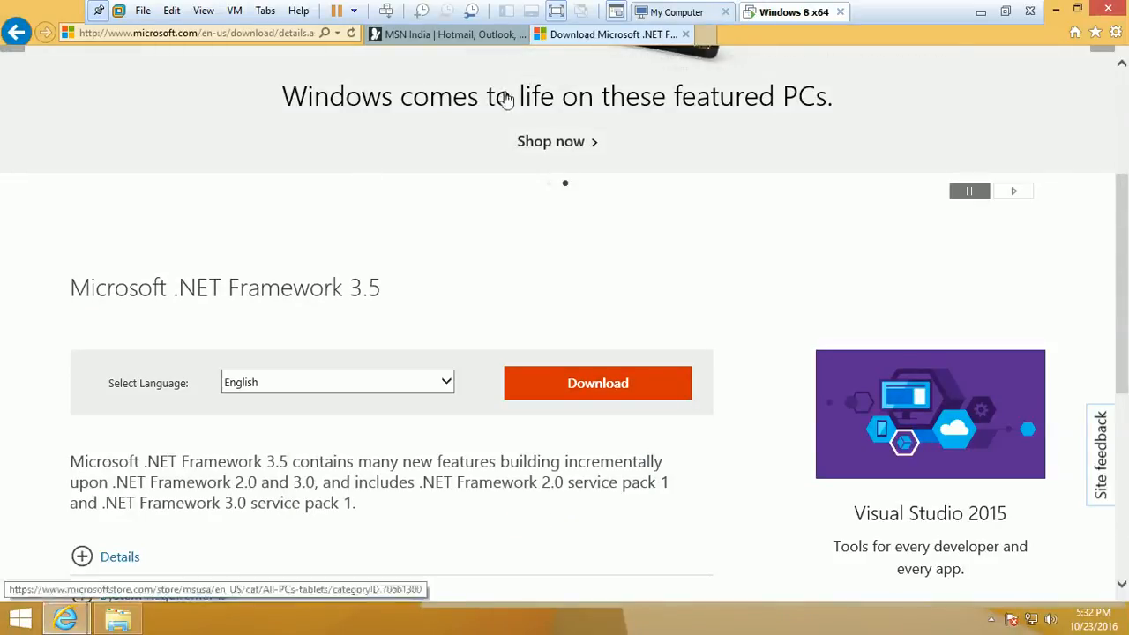
- Scroll the .NET Framework 3.5 download page before leaving it for the desktop
scroll("down", 3)
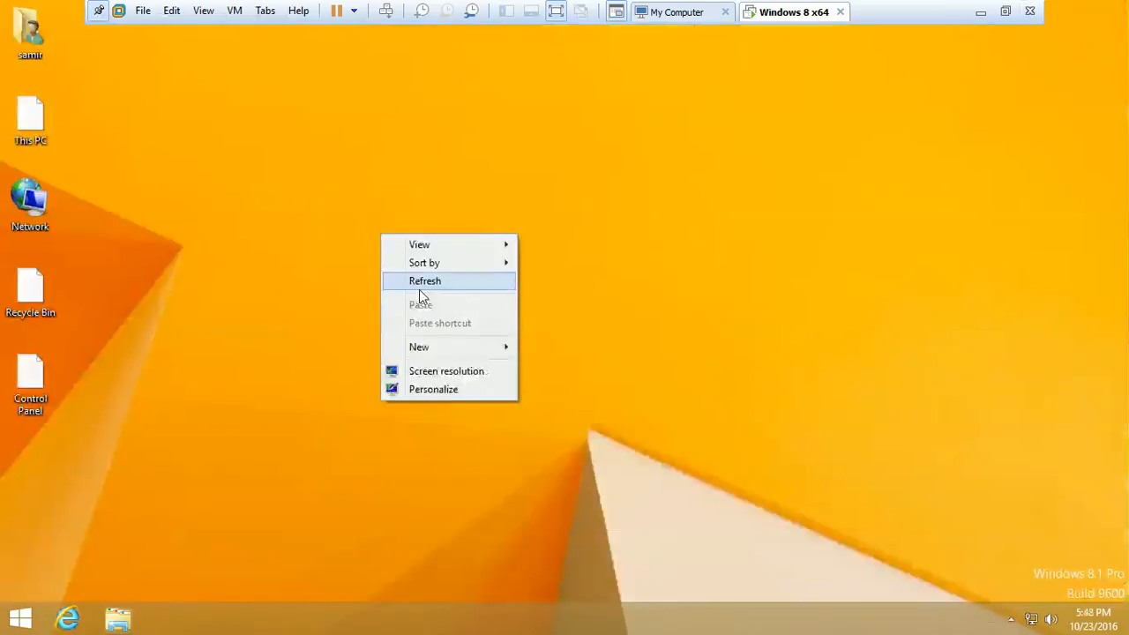
- Refresh the desktop and bring up the Start screen to search for services
left_click(423, 281)
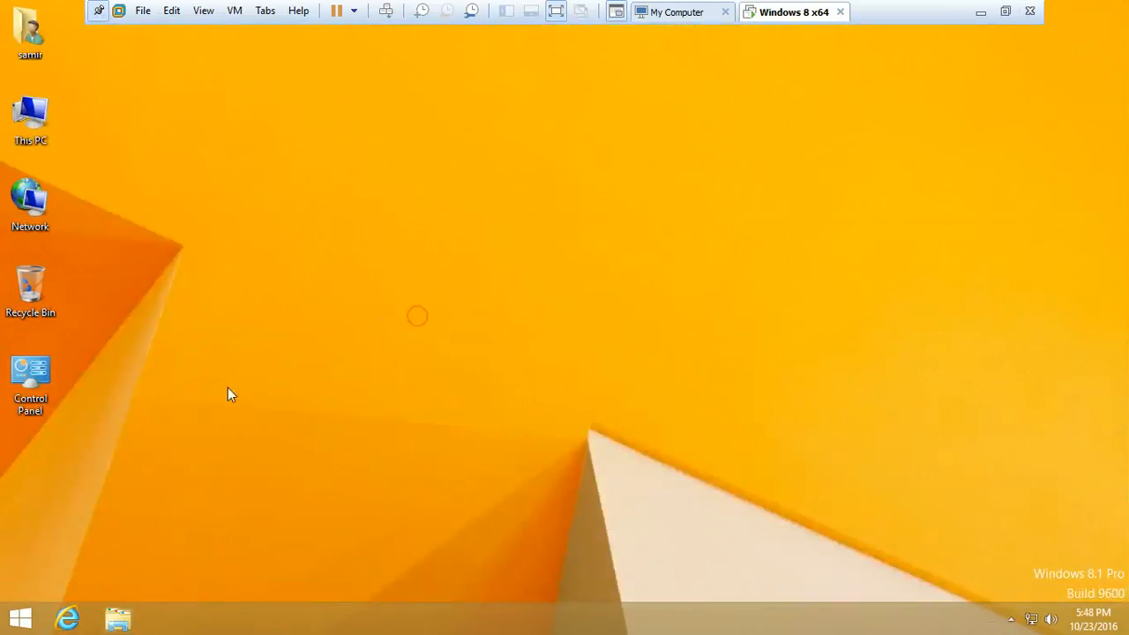
left_click(20, 618)
type("ser")
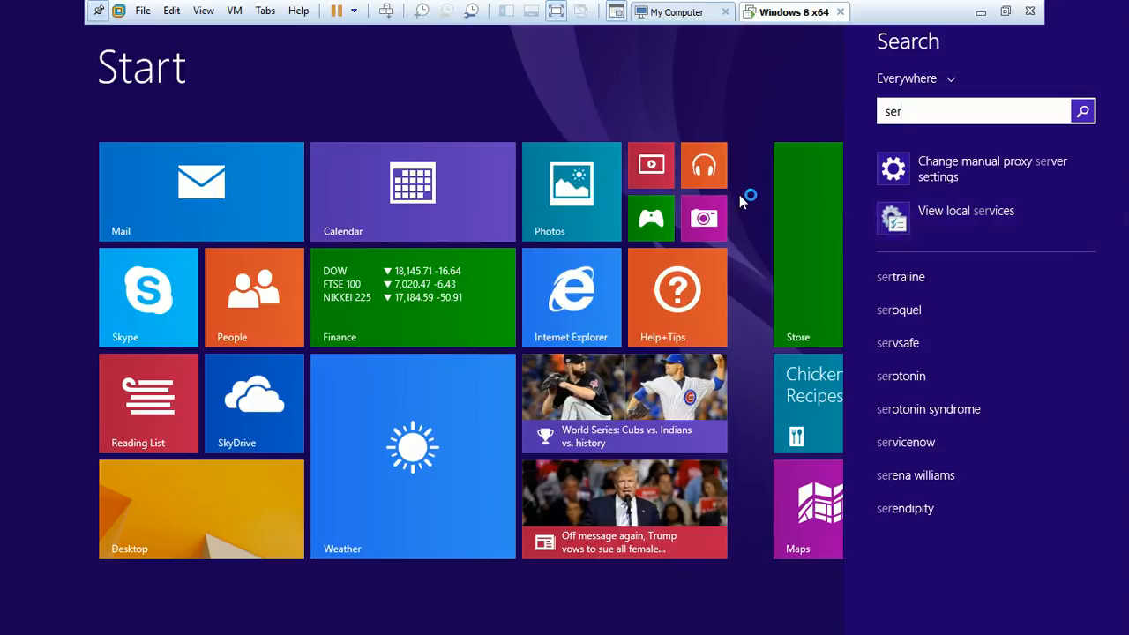
- Set the Windows Update service's startup type to Manual and apply it
left_click(967, 210)
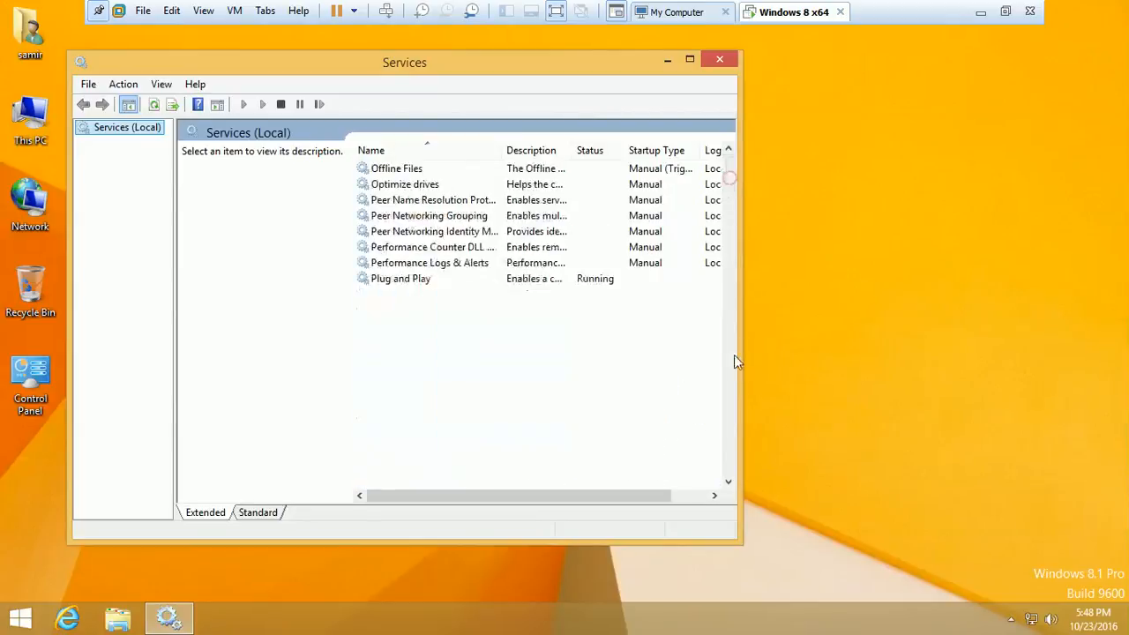
scroll("down", 3)
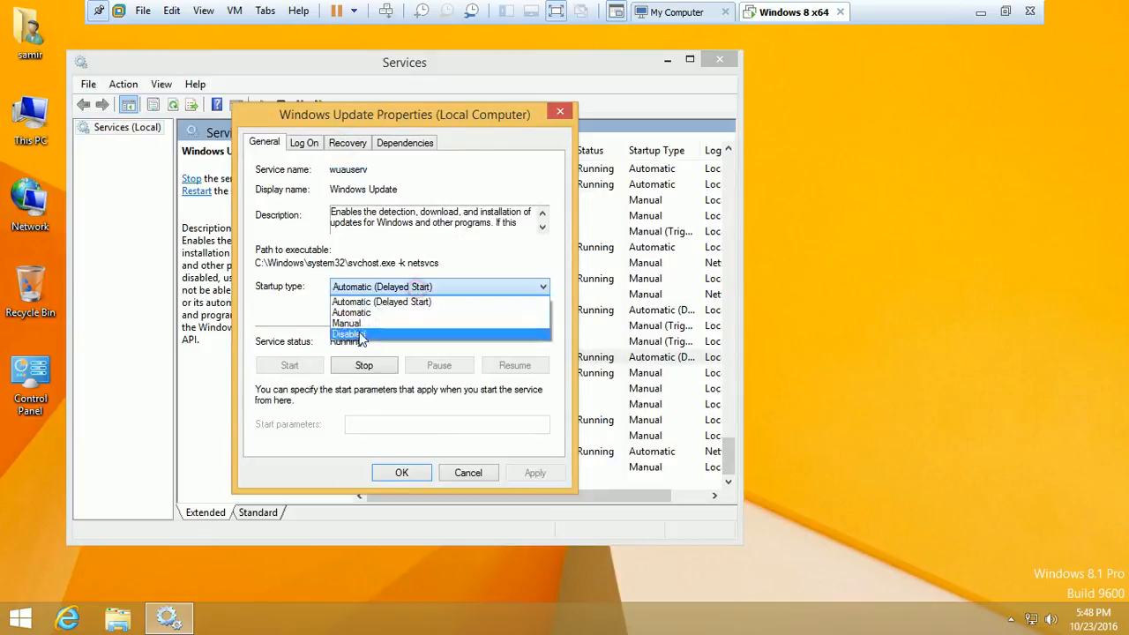
left_click(345, 323)
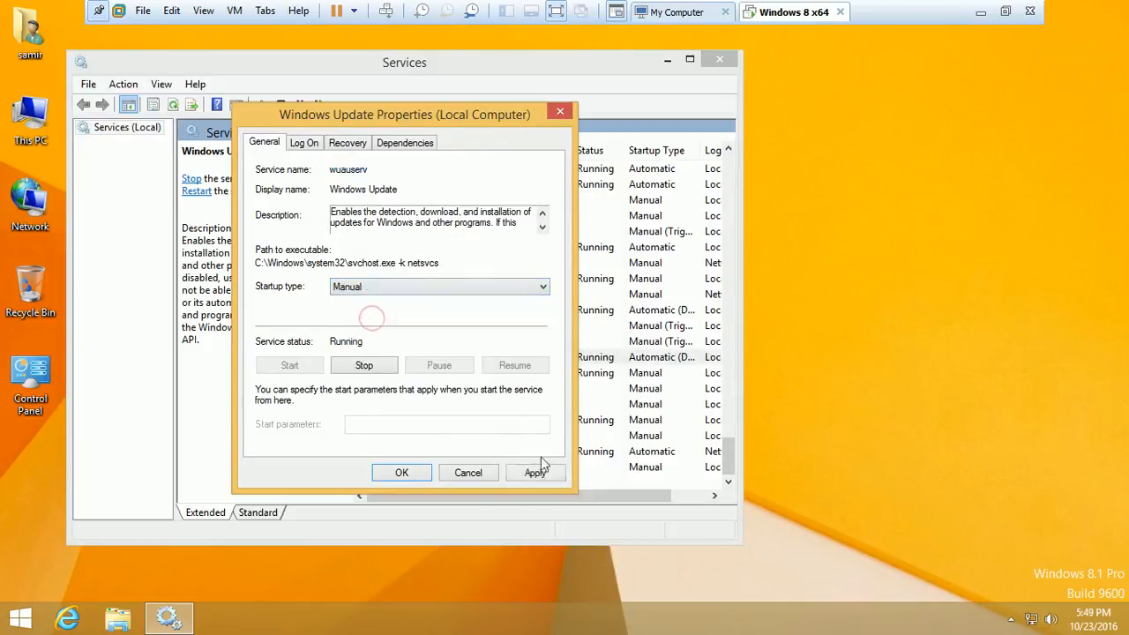
left_click(402, 473)
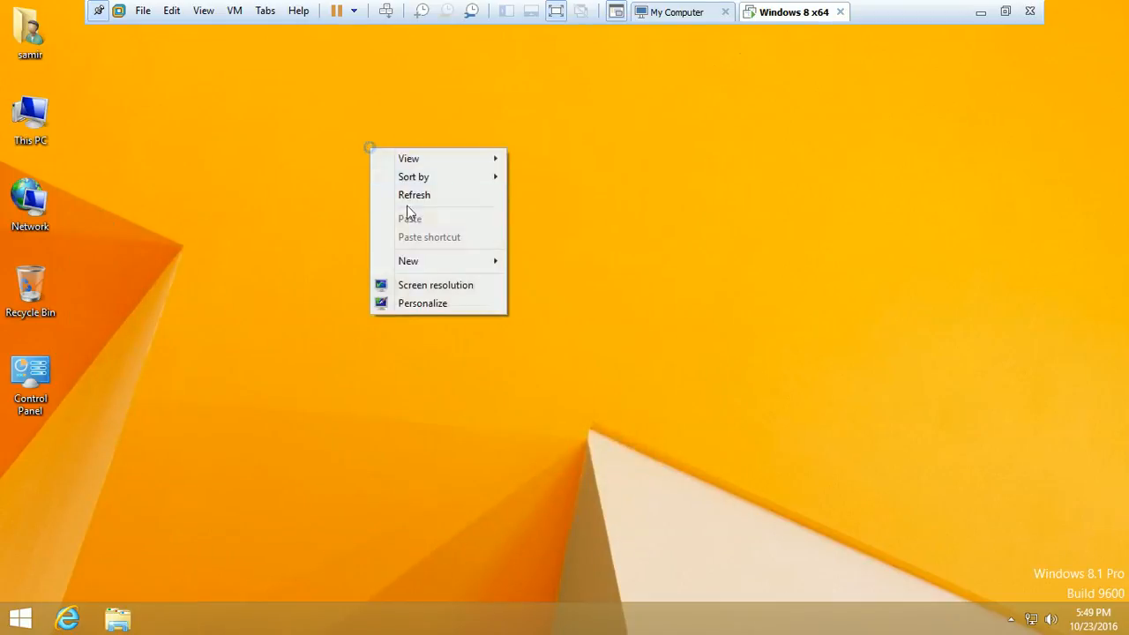
- Refresh the desktop and bring up the Start screen to search for gpedit.msc
left_click(286, 201)
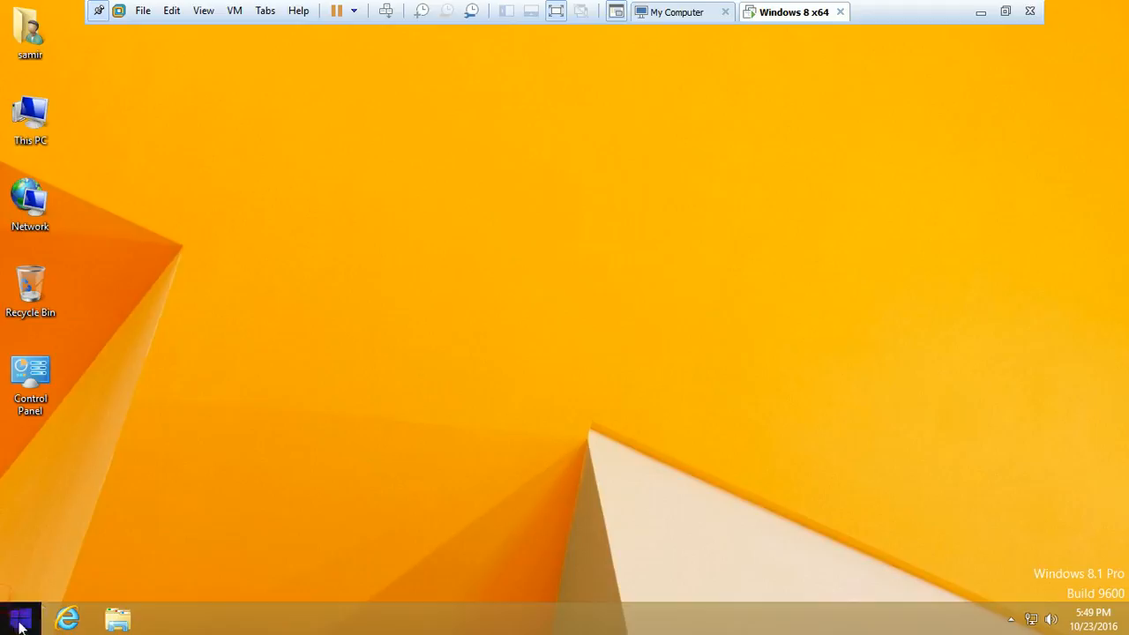
left_click(18, 618)
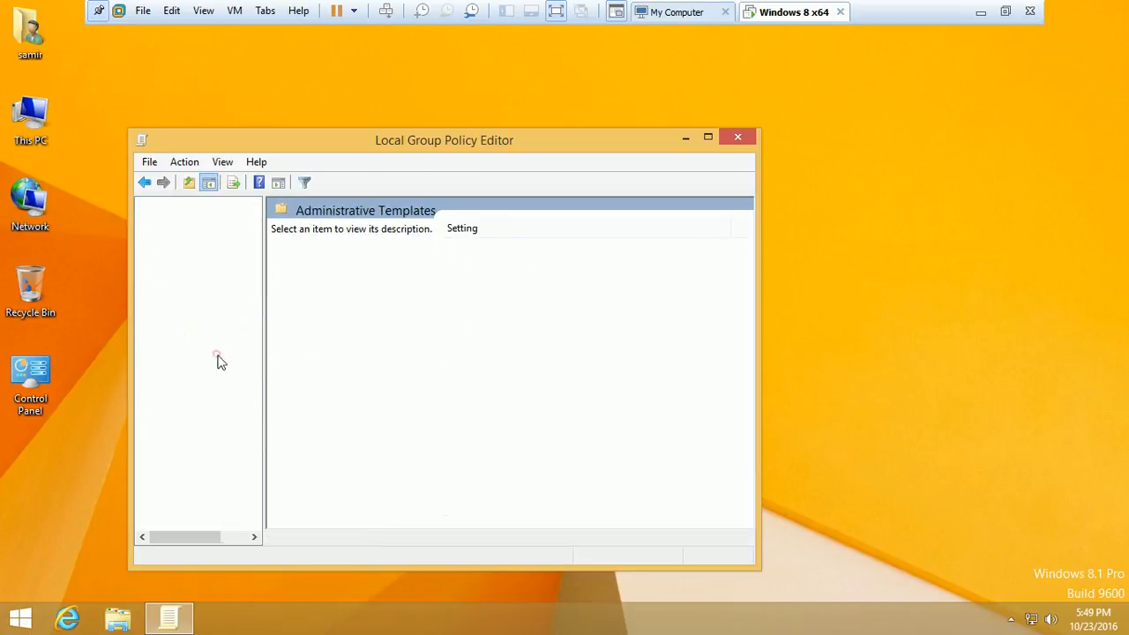
- Under System, bring up the 'Specify settings for optional component installation and component repair' policy for editing
left_click(180, 353)
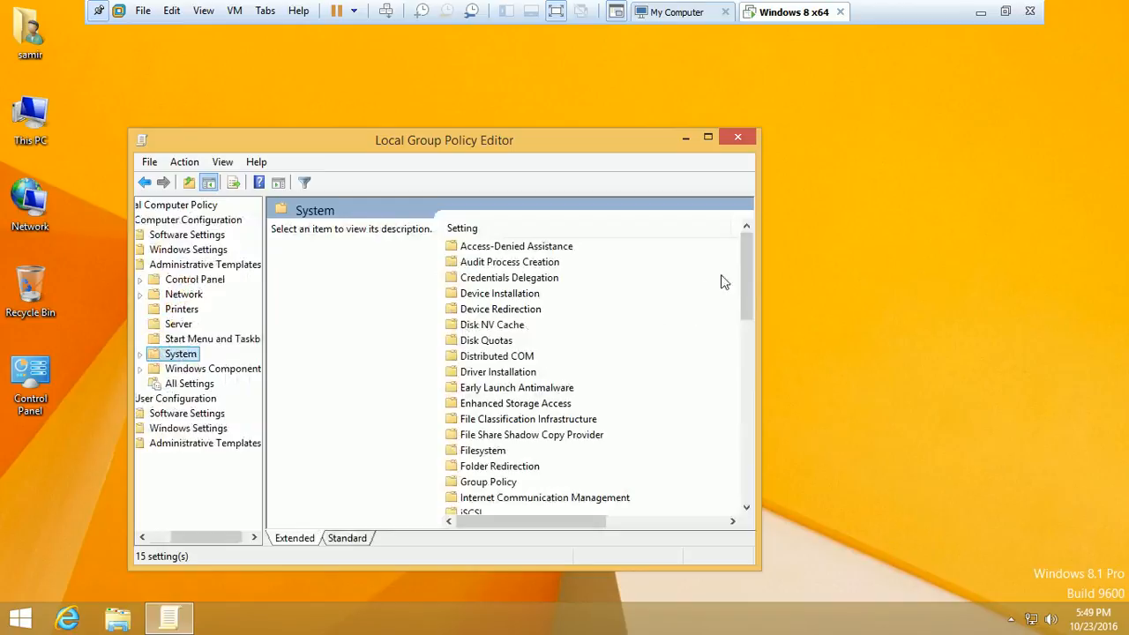
scroll("down", 3)
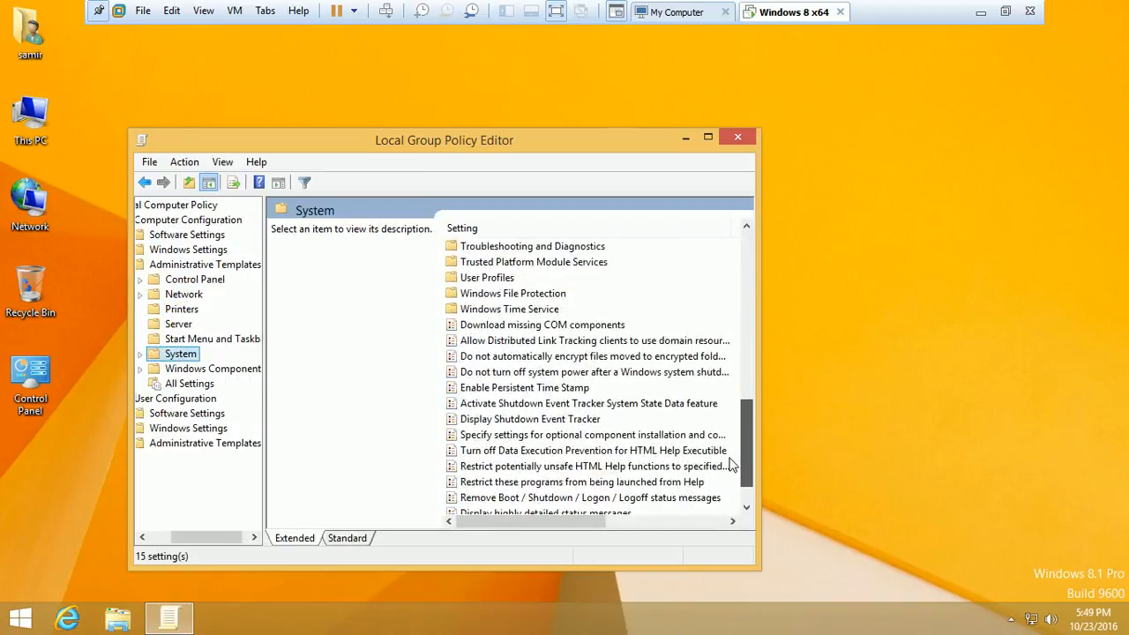
left_click(593, 434)
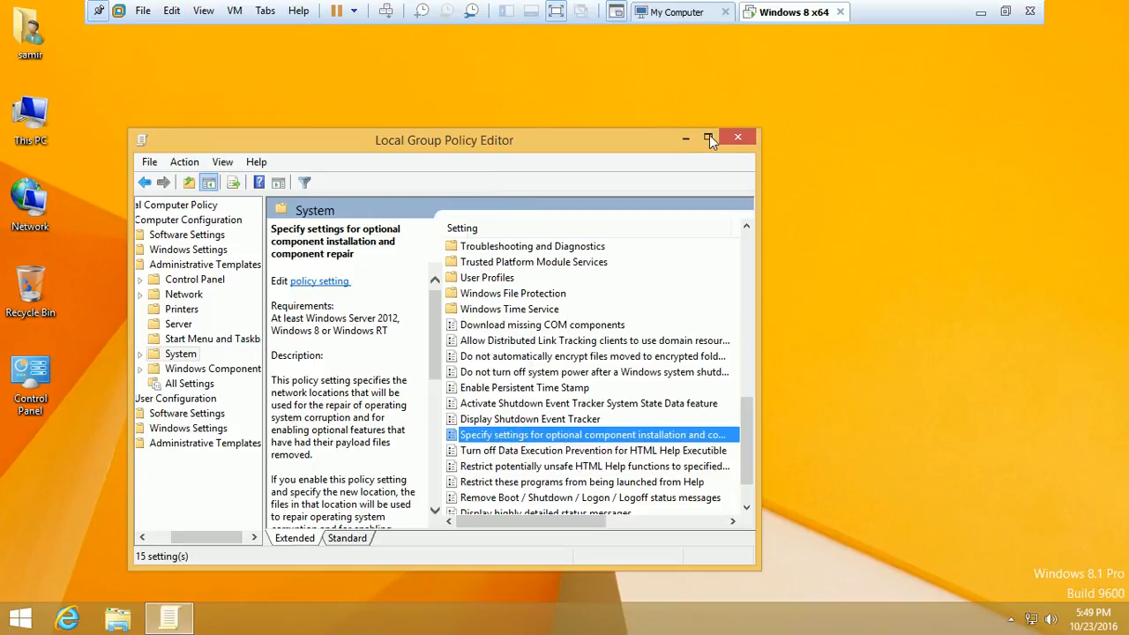
double_click(593, 434)
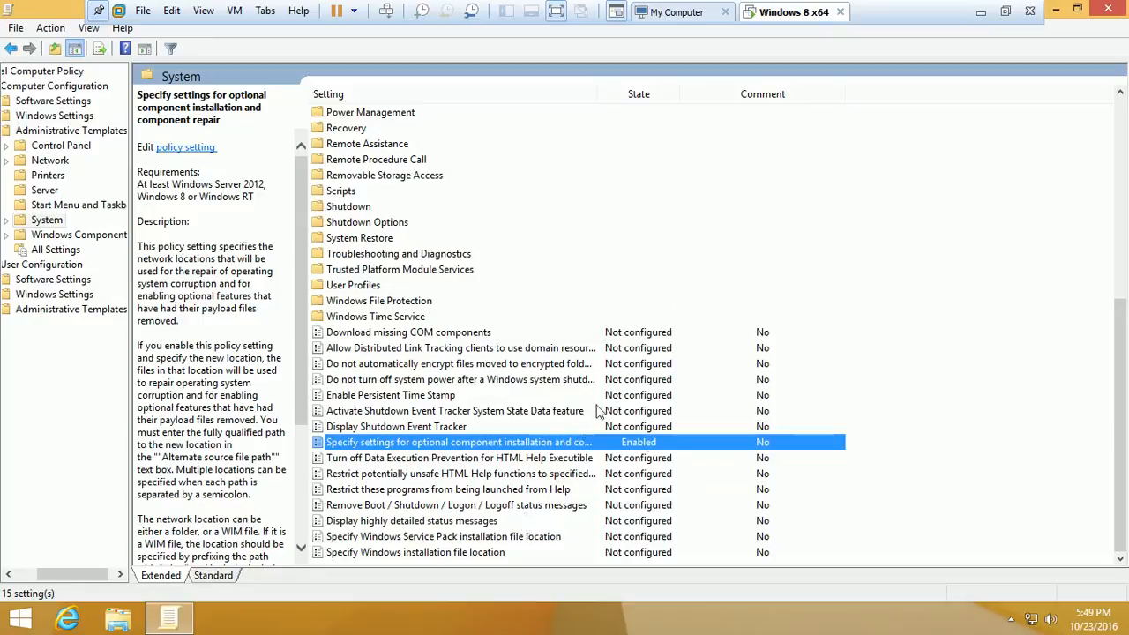
mouse_move(1073, 26)
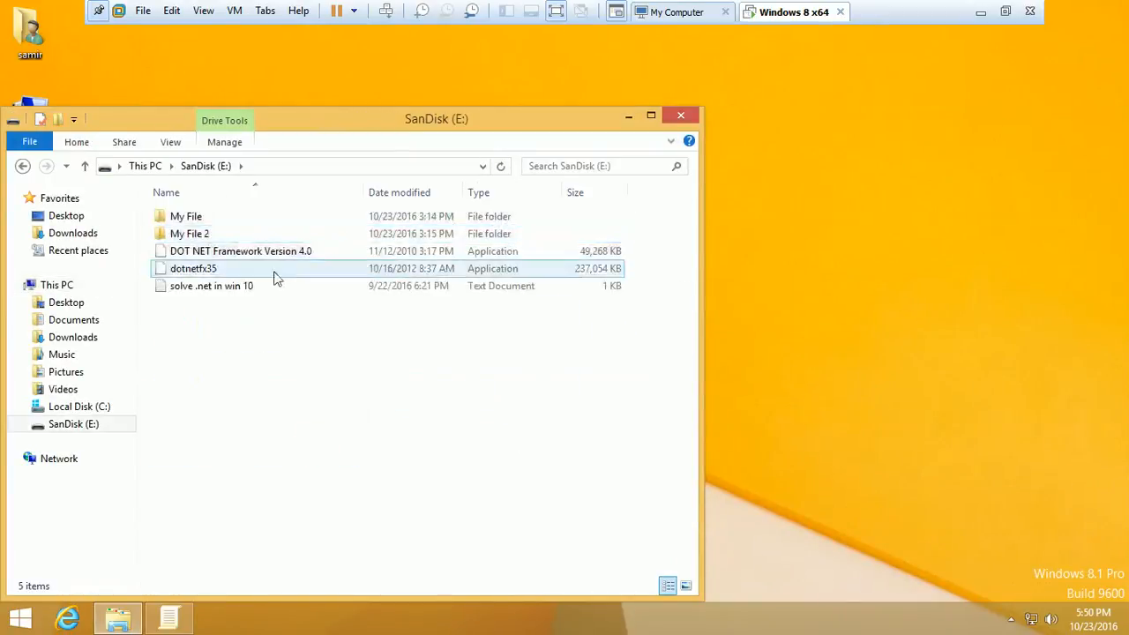
- Launch dotnetfx35 from SanDisk (E:) and choose 'Download and install this feature'
left_click(194, 268)
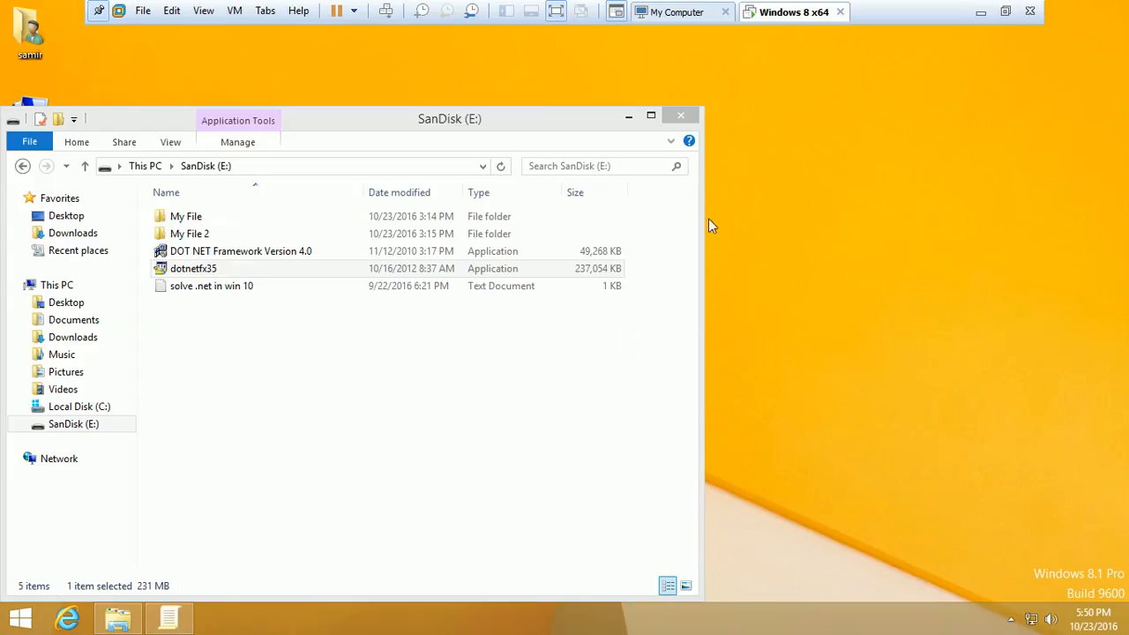
double_click(195, 268)
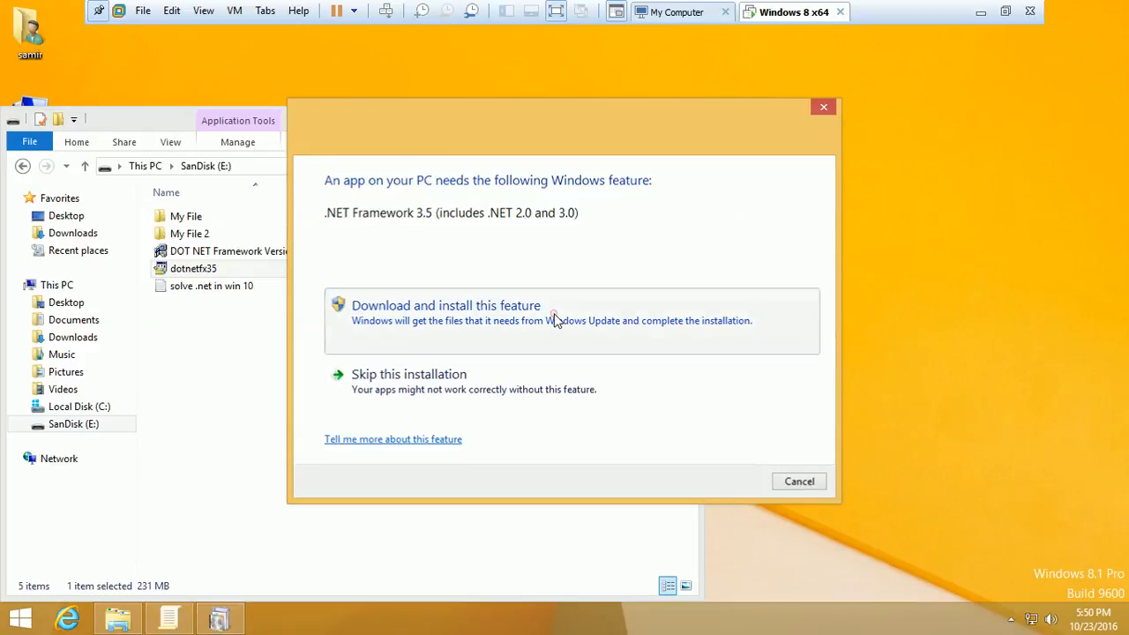
left_click(445, 305)
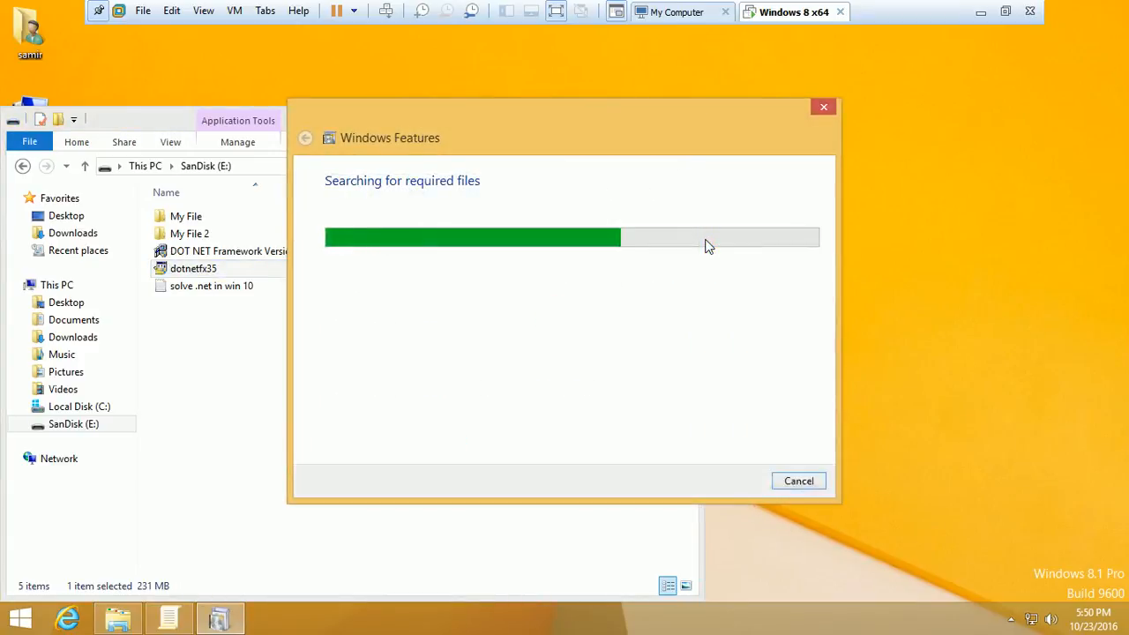